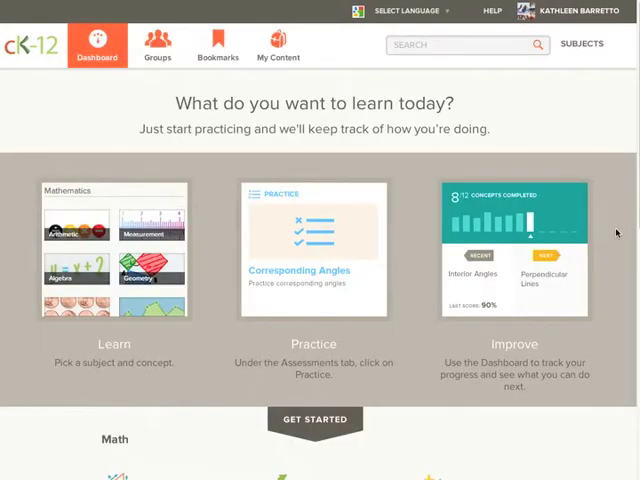
Scroll through the Group Activity listing the Master Scientists and Acing Arithmetic study groups
{"action": "scroll", "scroll_direction": "down", "scroll_amount": 3}
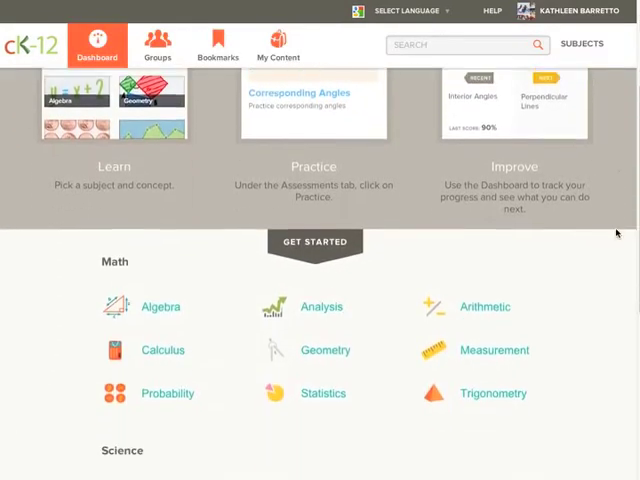
{"action": "scroll", "scroll_direction": "down", "scroll_amount": 3}
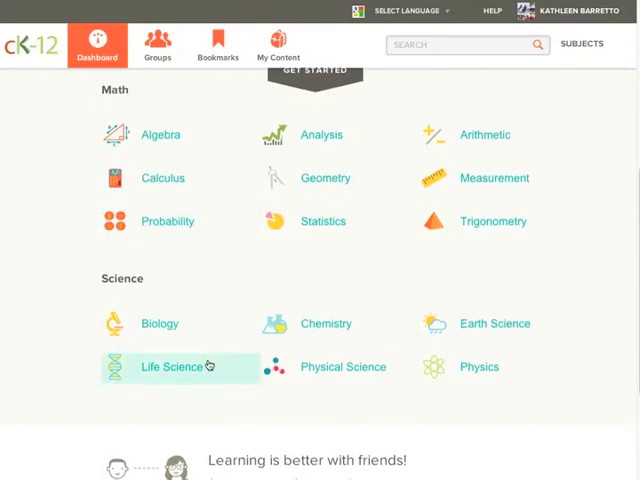
{"action": "scroll", "scroll_direction": "down", "scroll_amount": 3}
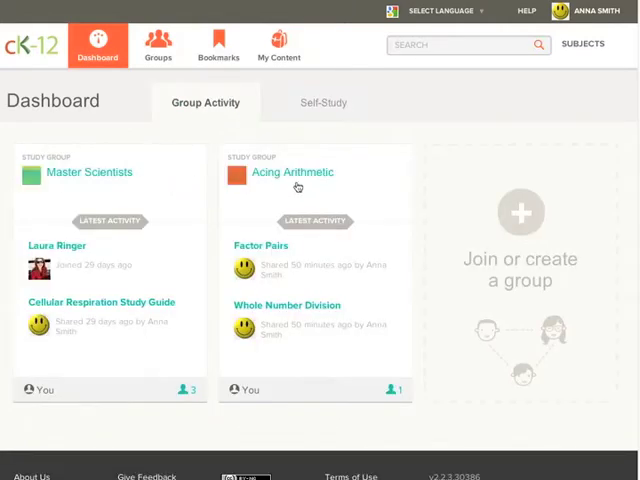
{"action": "mouse_move", "coordinate": [130, 180]}
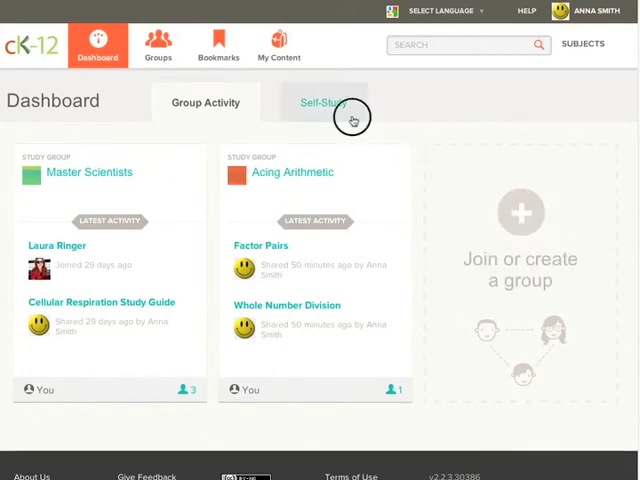
Switch the dashboard to Self-Study, showing the Whole Numbers and Integers track card
{"action": "left_click", "coordinate": [324, 102]}
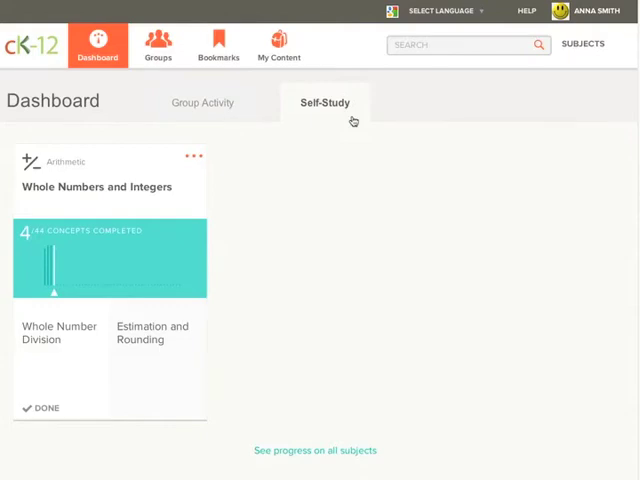
{"action": "mouse_move", "coordinate": [76, 172]}
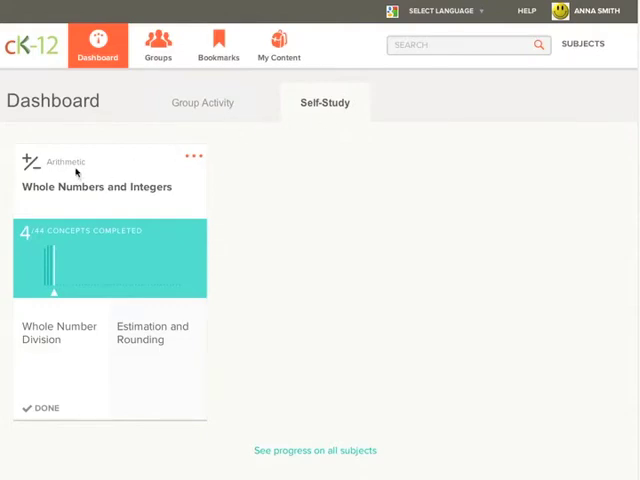
{"action": "mouse_move", "coordinate": [128, 188]}
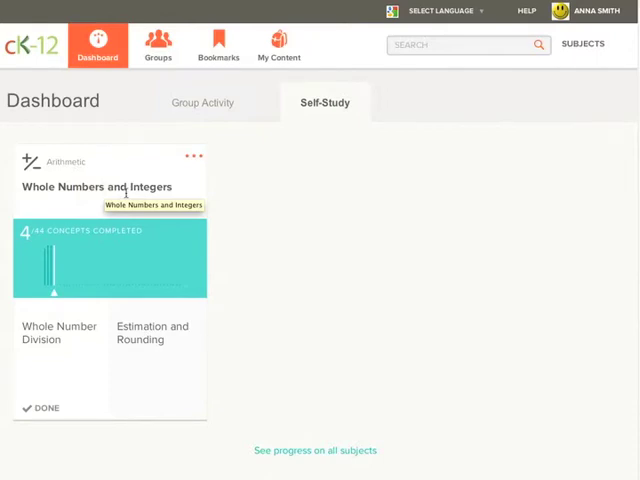
{"action": "mouse_move", "coordinate": [186, 236]}
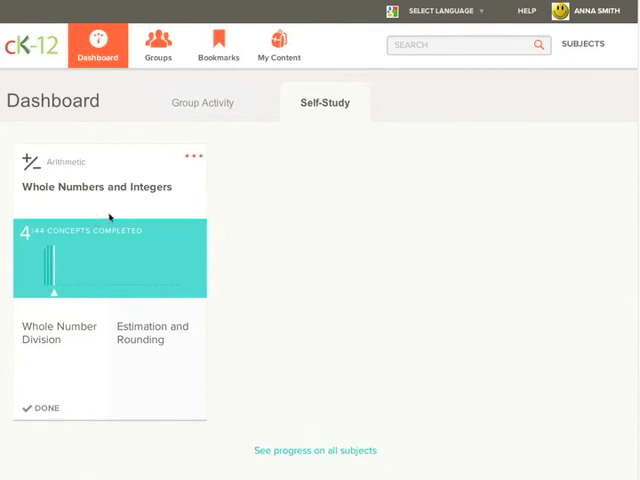
Expand the Whole Numbers and Integers concepts, then show all Arithmetic tracks via the subject list
{"action": "left_click", "coordinate": [192, 156]}
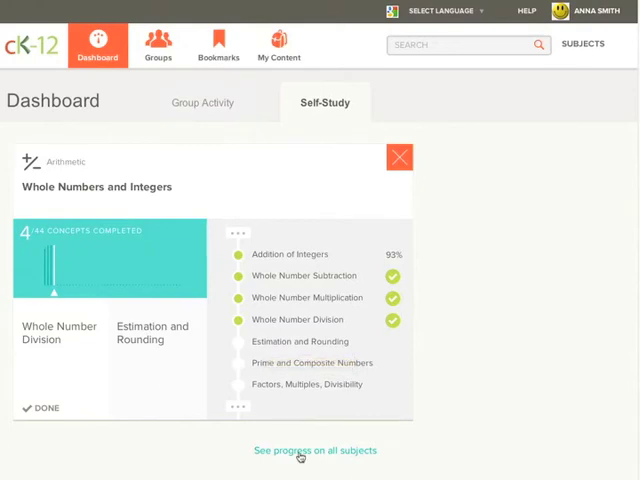
{"action": "left_click", "coordinate": [314, 450]}
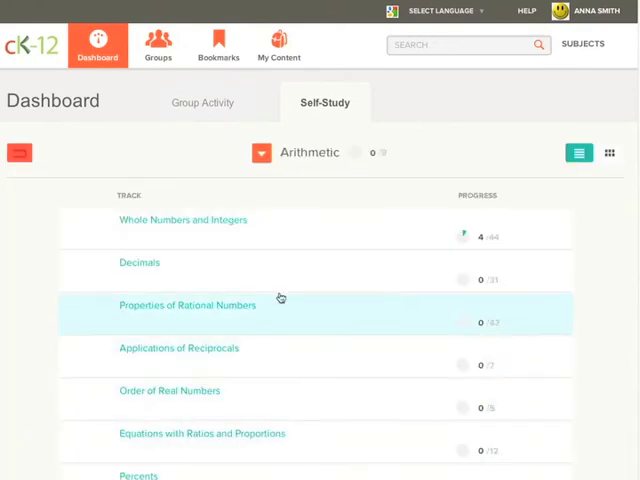
{"action": "left_click", "coordinate": [260, 152]}
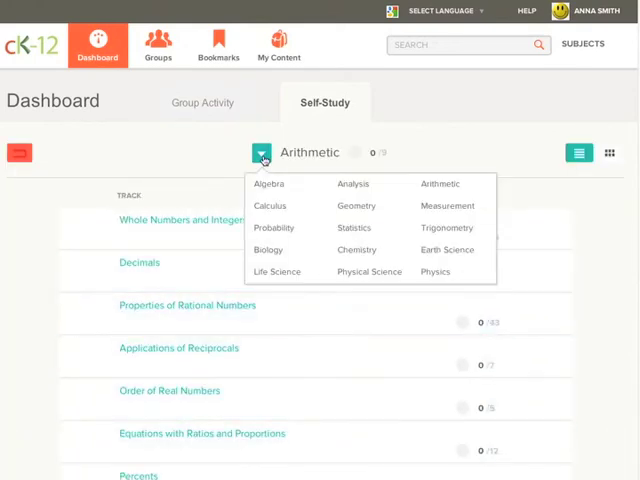
{"action": "left_click", "coordinate": [184, 220]}
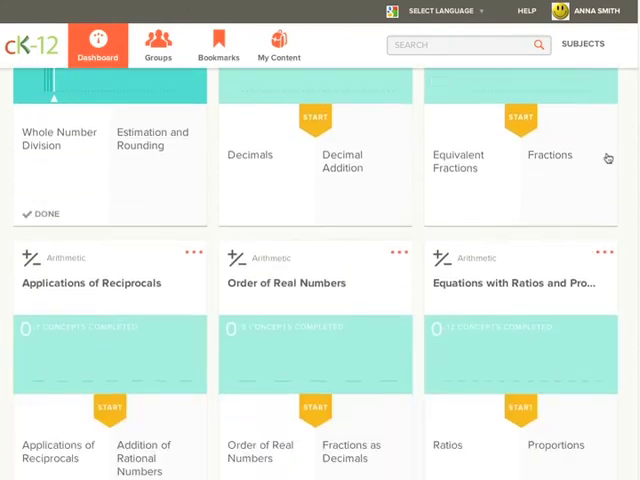
Scroll the Arithmetic grid to reveal Percents, Properties of Numbers and Mental Math cards
{"action": "scroll", "scroll_direction": "down", "scroll_amount": 3}
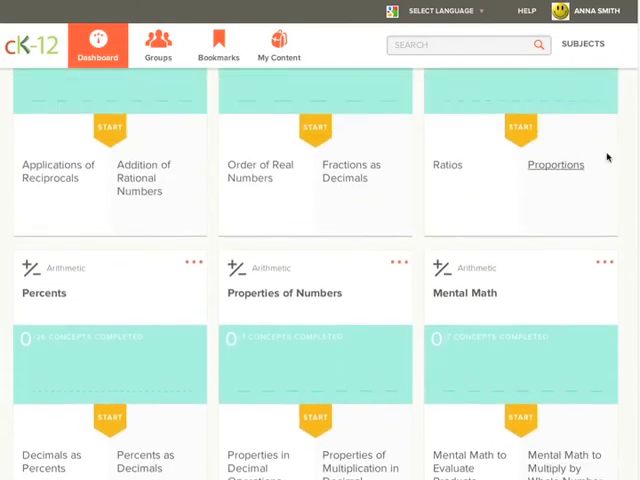